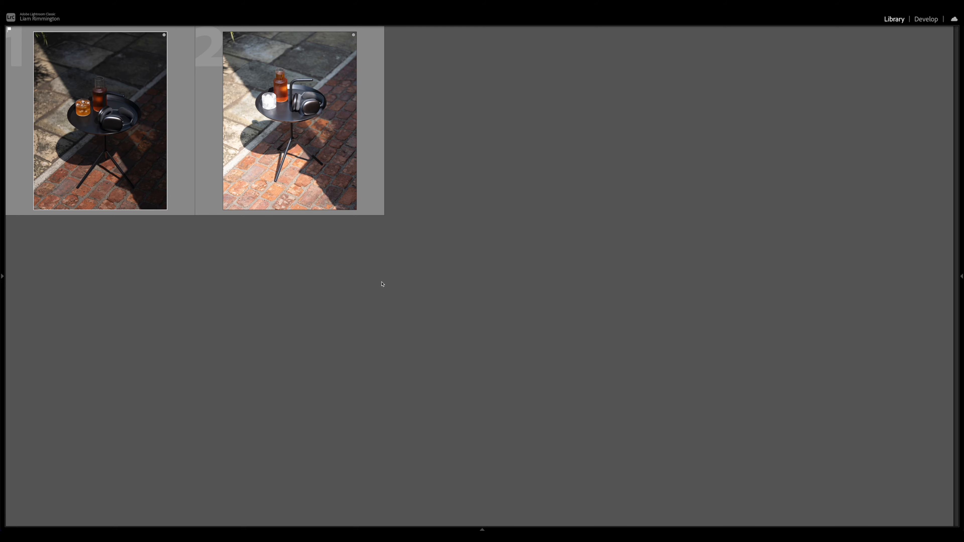
{"action": "mouse_move", "coordinate": [206, 225]}
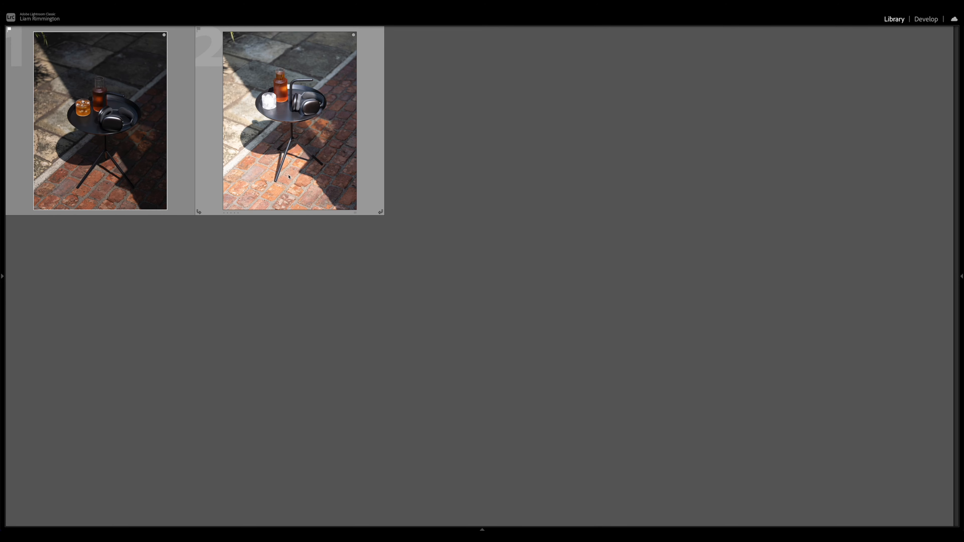
{"action": "mouse_move", "coordinate": [289, 176]}
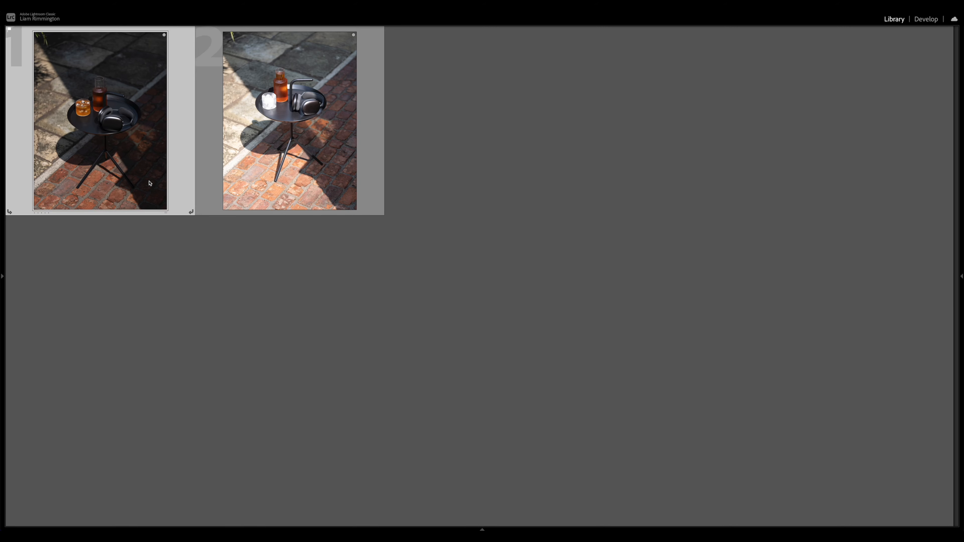
Step: Warm the first photo's white balance, brighten exposure, apply a preset, then fine-tune exposure and contrast
{"action": "left_click", "coordinate": [925, 19]}
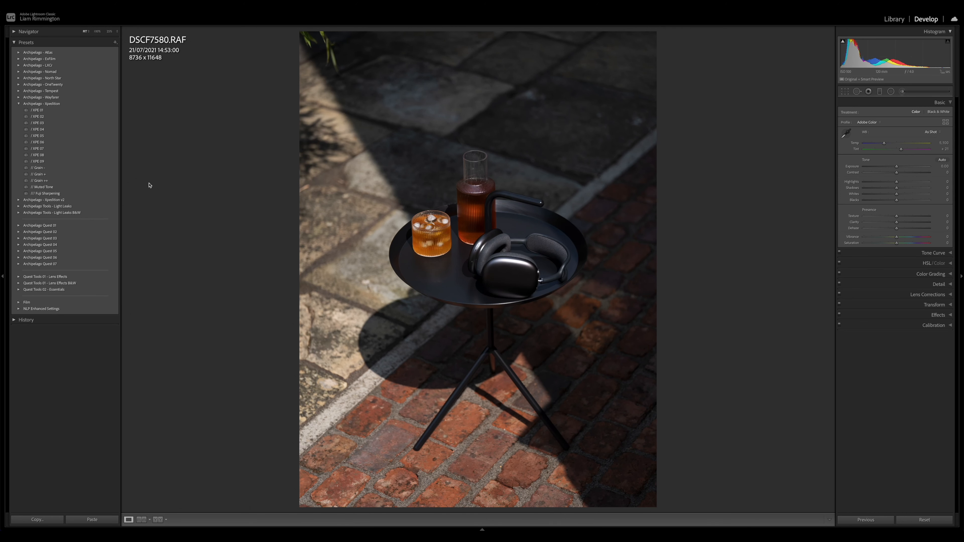
{"action": "mouse_move", "coordinate": [150, 184]}
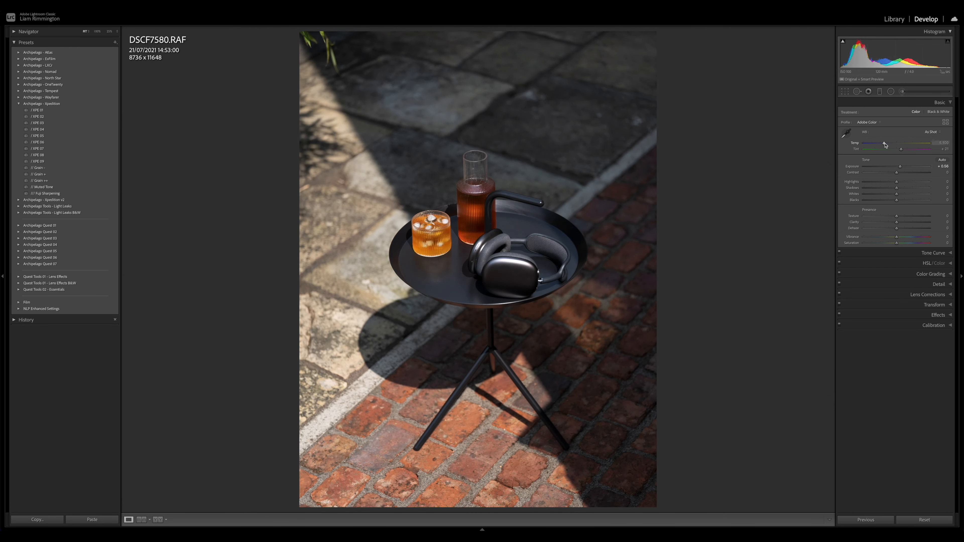
{"action": "left_click_drag", "start_coordinate": [884, 149], "coordinate": [901, 149]}
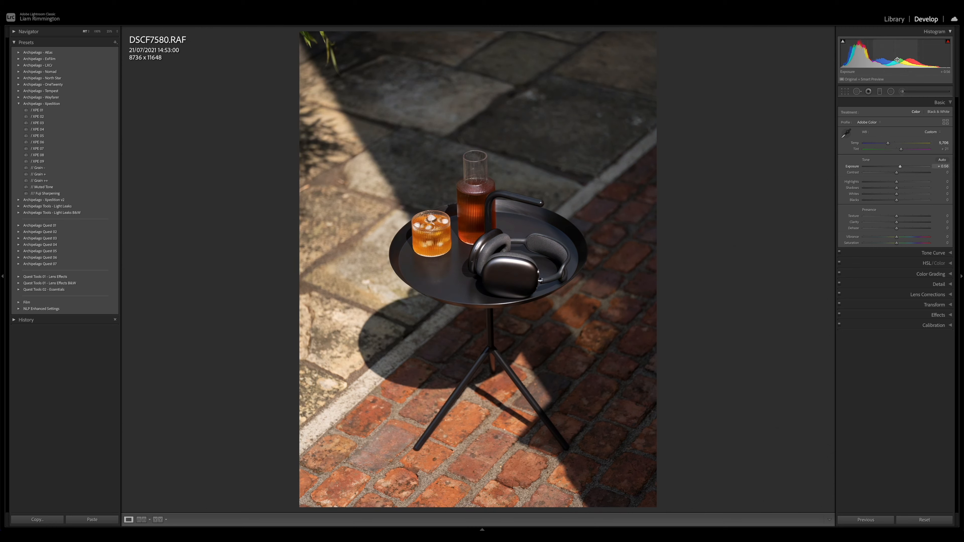
{"action": "left_click_drag", "start_coordinate": [899, 167], "coordinate": [902, 167]}
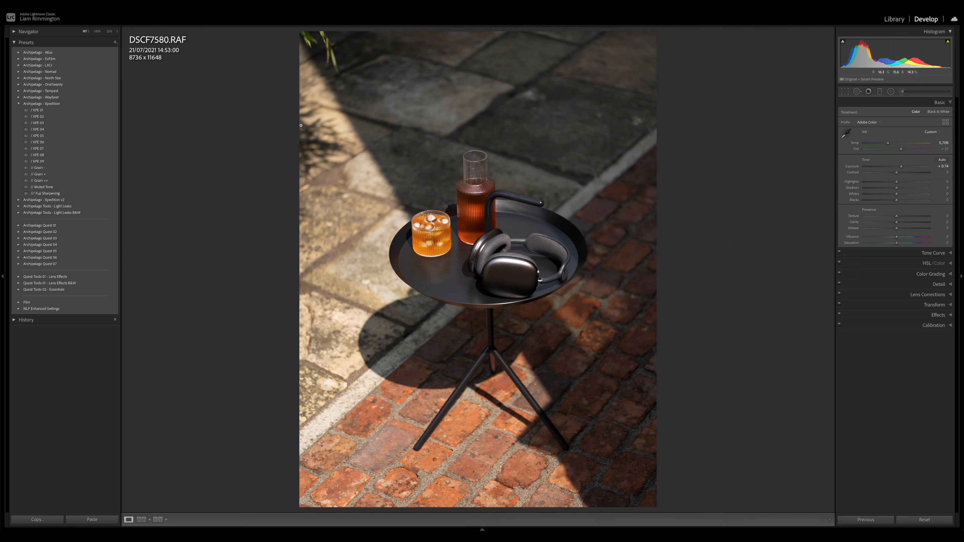
{"action": "left_click", "coordinate": [37, 123]}
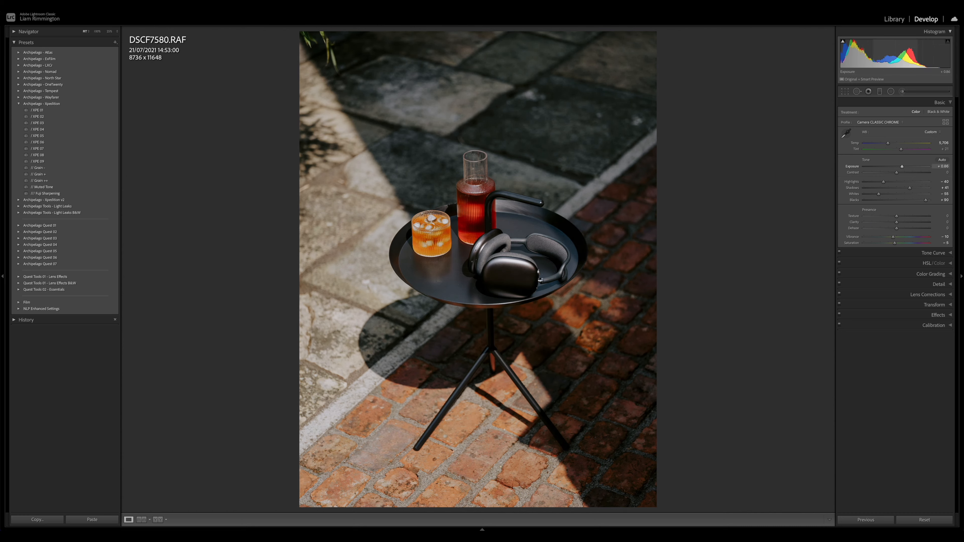
{"action": "left_click_drag", "start_coordinate": [899, 167], "coordinate": [896, 167]}
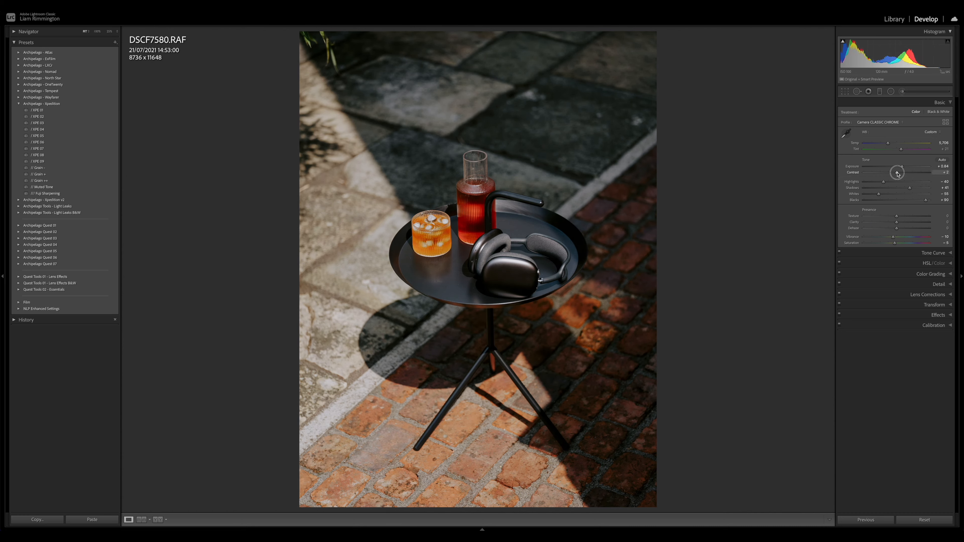
{"action": "left_click_drag", "start_coordinate": [896, 172], "coordinate": [903, 172]}
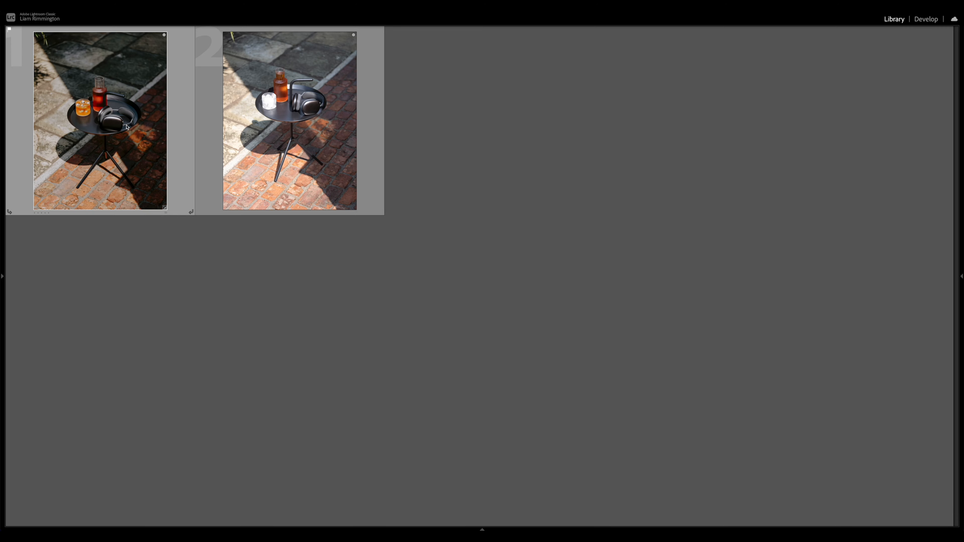
Step: Sync all of the first photo's settings onto the second photo
{"action": "left_click", "coordinate": [289, 121]}
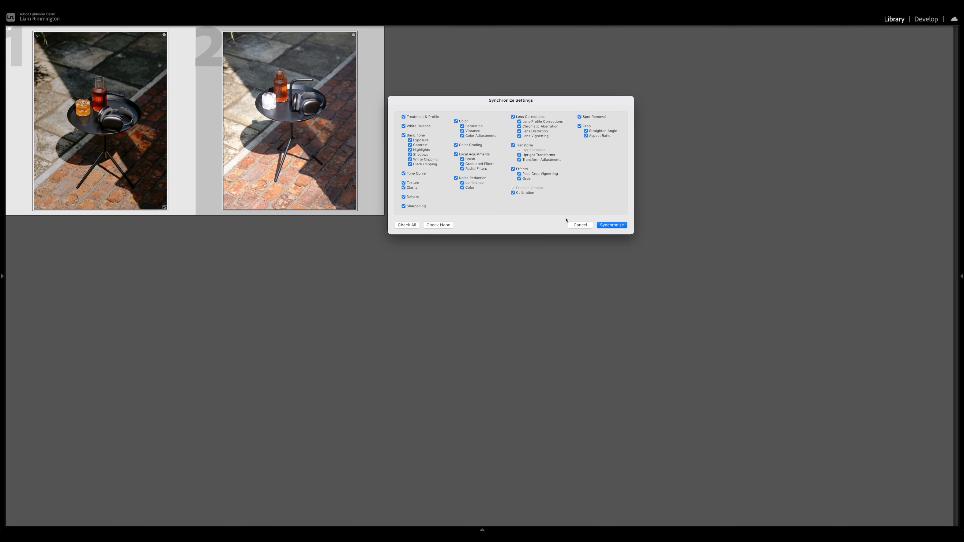
{"action": "left_click", "coordinate": [611, 225]}
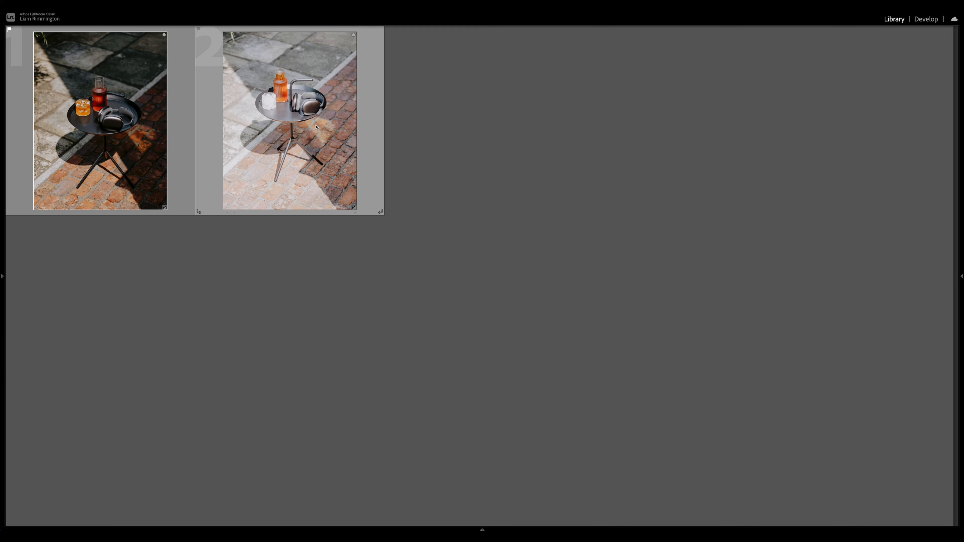
{"action": "mouse_move", "coordinate": [298, 151]}
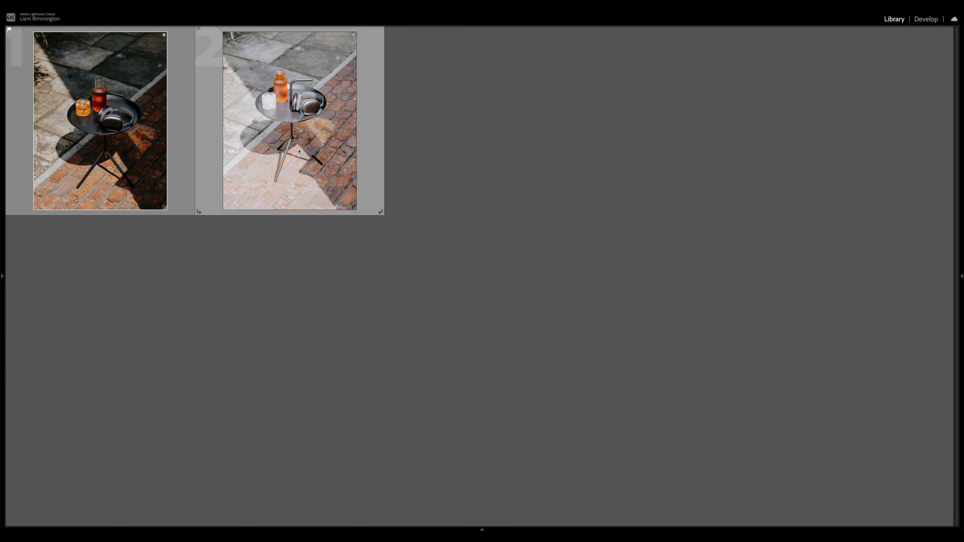
{"action": "mouse_move", "coordinate": [298, 153]}
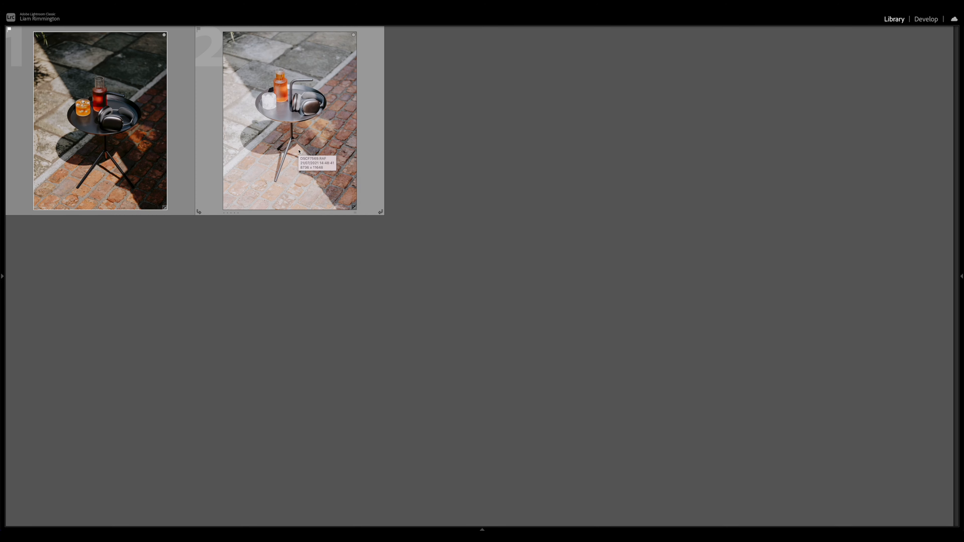
{"action": "mouse_move", "coordinate": [443, 150]}
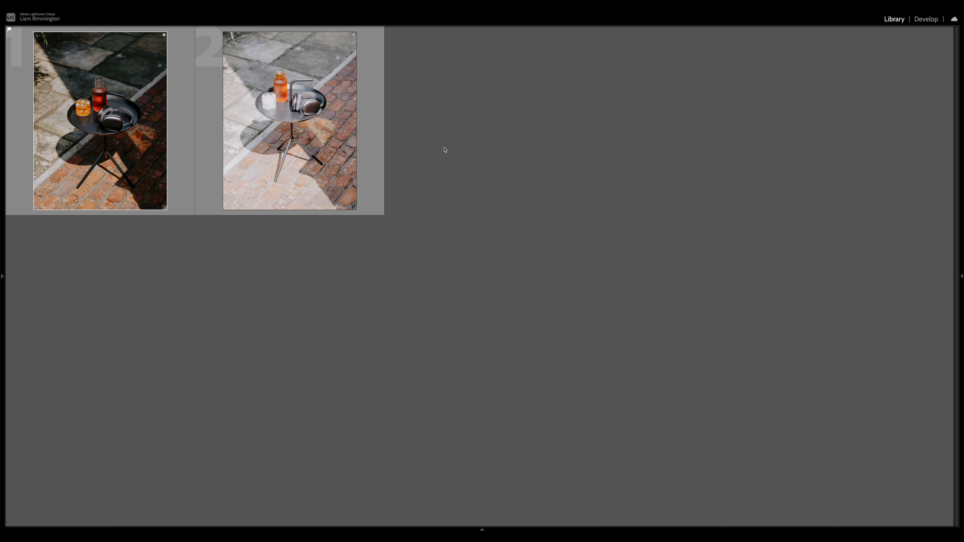
{"action": "mouse_move", "coordinate": [425, 150]}
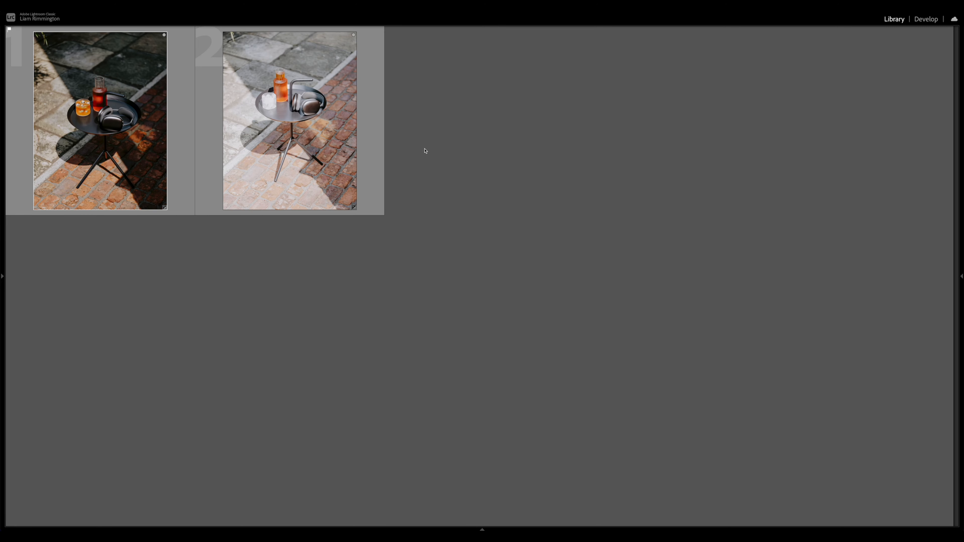
Step: Review the synced second photo in Develop, checking it against the grid of both photos
{"action": "left_click", "coordinate": [925, 19]}
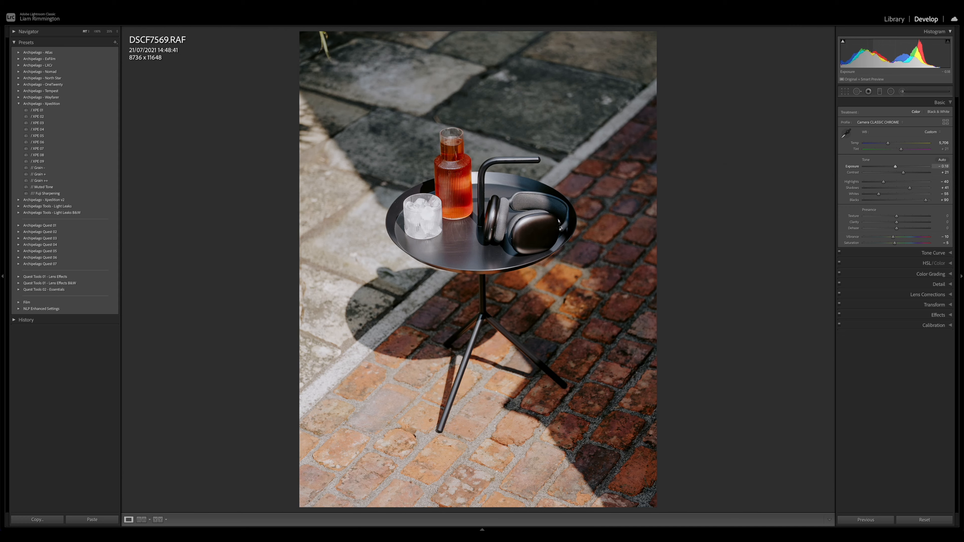
{"action": "left_click", "coordinate": [894, 19]}
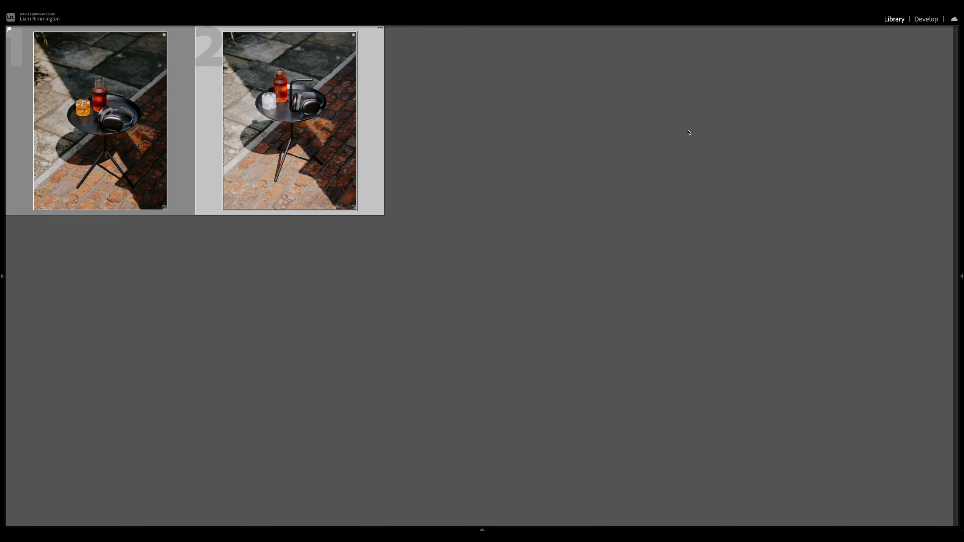
{"action": "mouse_move", "coordinate": [277, 175]}
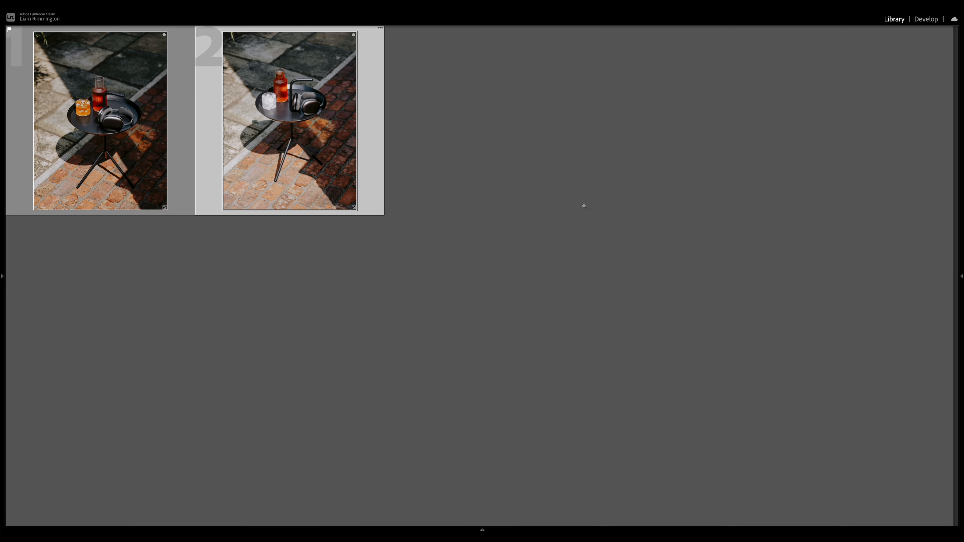
{"action": "left_click", "coordinate": [925, 19]}
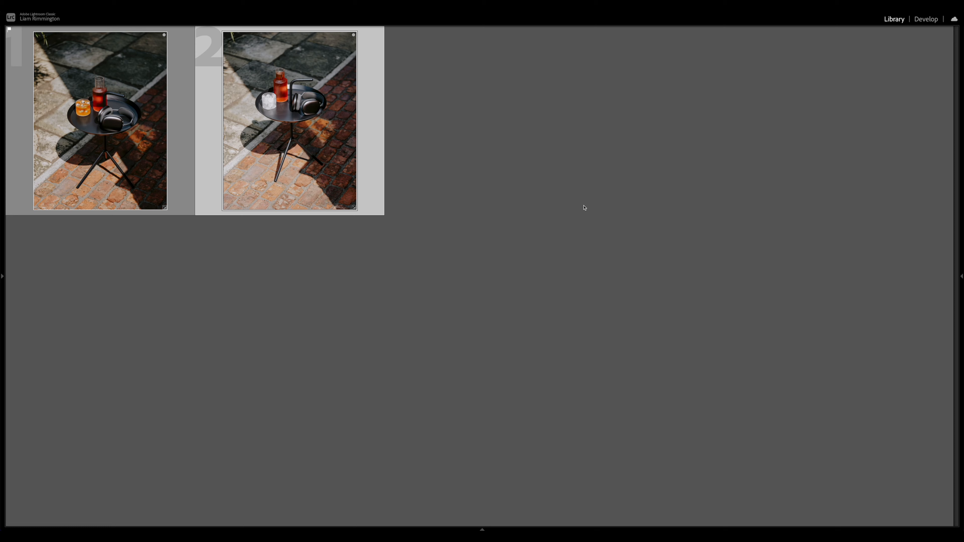
{"action": "mouse_move", "coordinate": [573, 199]}
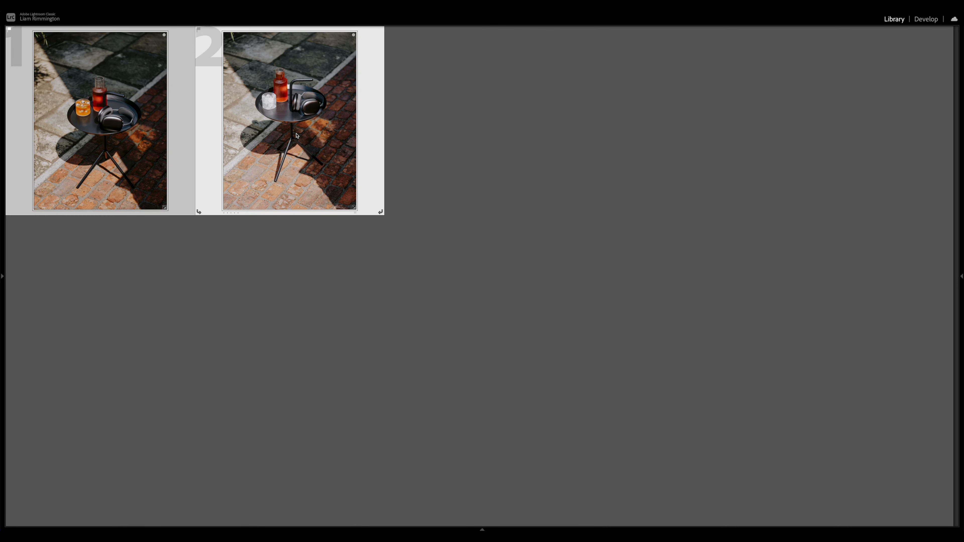
{"action": "left_click", "coordinate": [925, 19]}
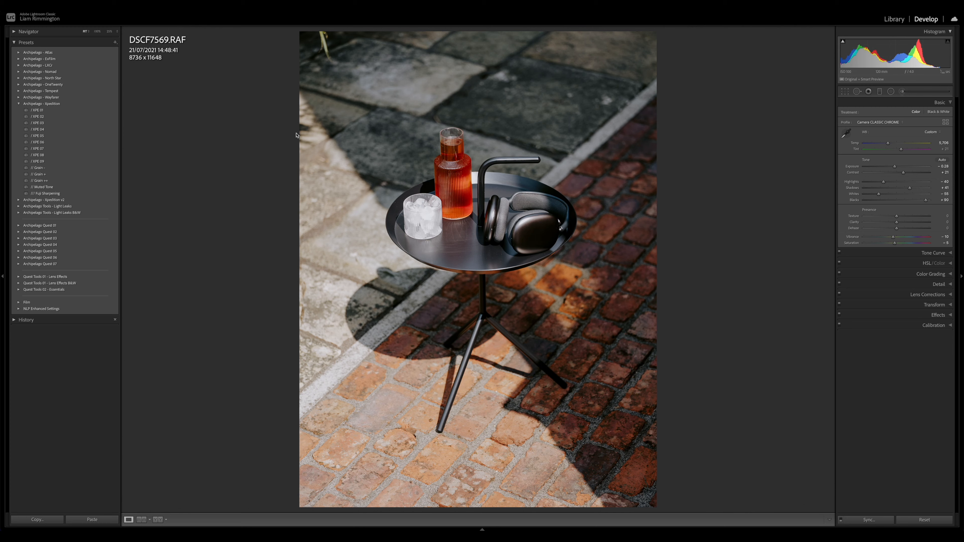
{"action": "mouse_move", "coordinate": [186, 512]}
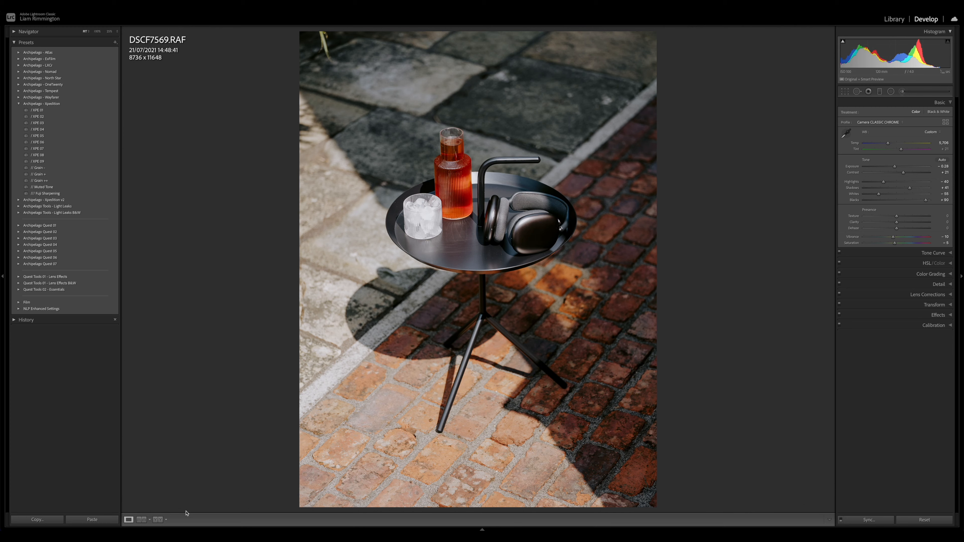
Step: Toggle the toolbar beneath the second photo with T
{"action": "key", "text": "t"}
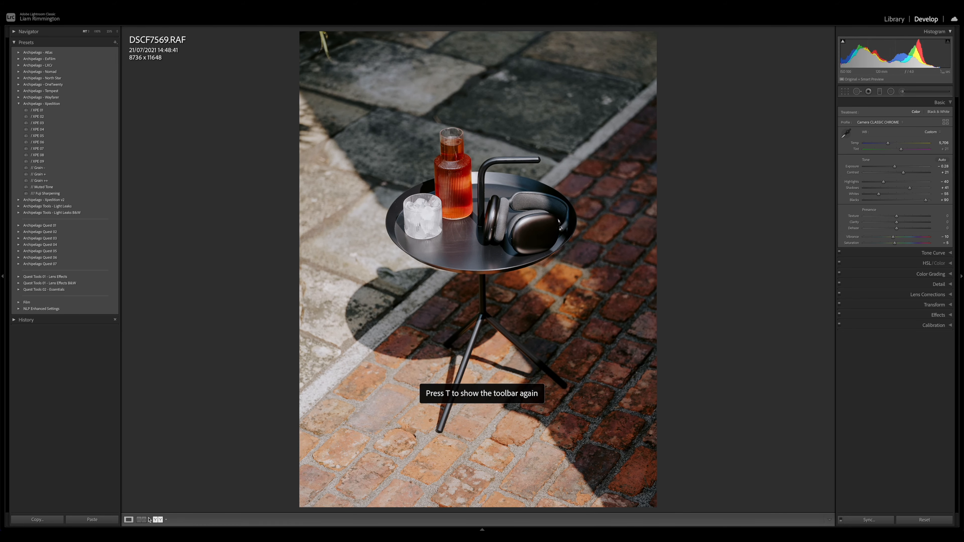
{"action": "left_click", "coordinate": [141, 520]}
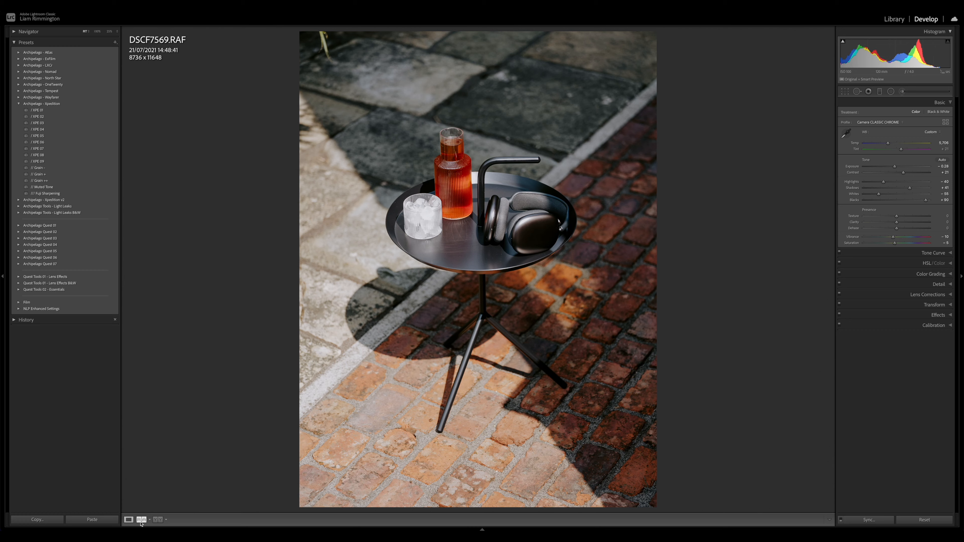
{"action": "mouse_move", "coordinate": [142, 519]}
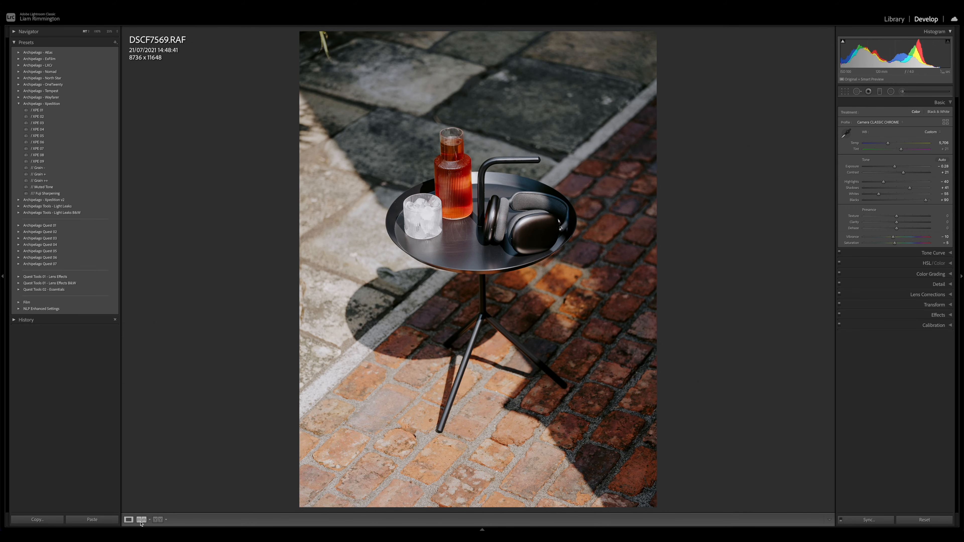
Step: Compare the second photo beside the first in Reference View and lower its exposure, warm its temperature, raise contrast
{"action": "left_click", "coordinate": [142, 520]}
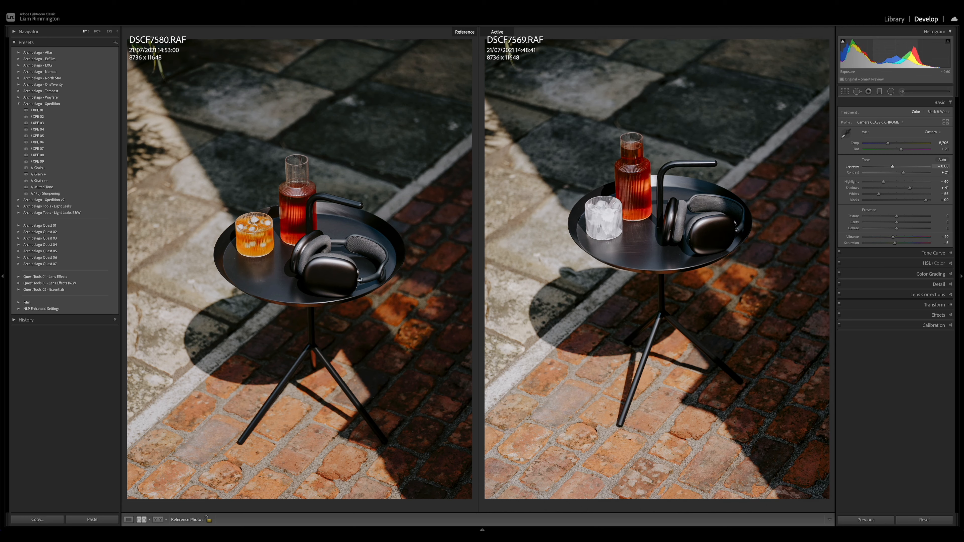
{"action": "left_click_drag", "start_coordinate": [921, 166], "coordinate": [916, 167]}
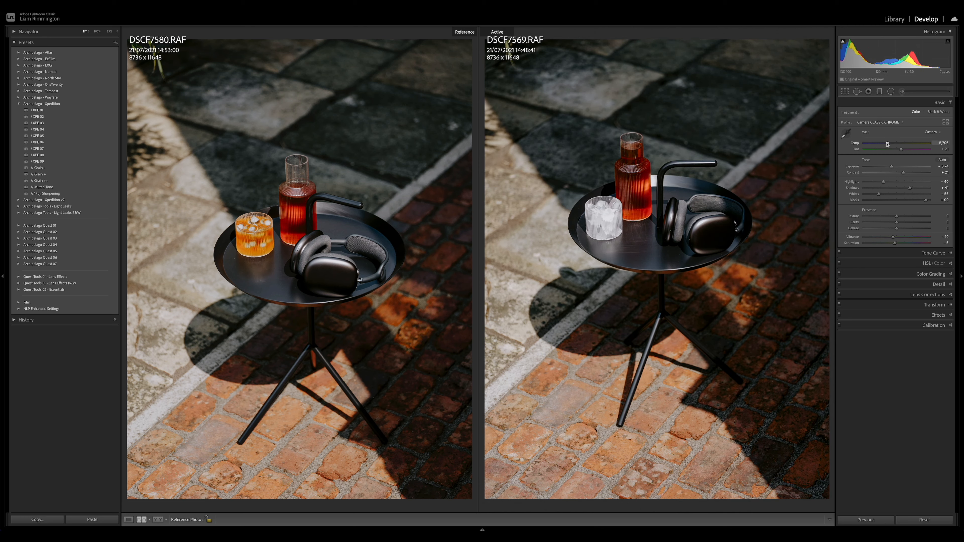
{"action": "left_click_drag", "start_coordinate": [897, 143], "coordinate": [887, 143]}
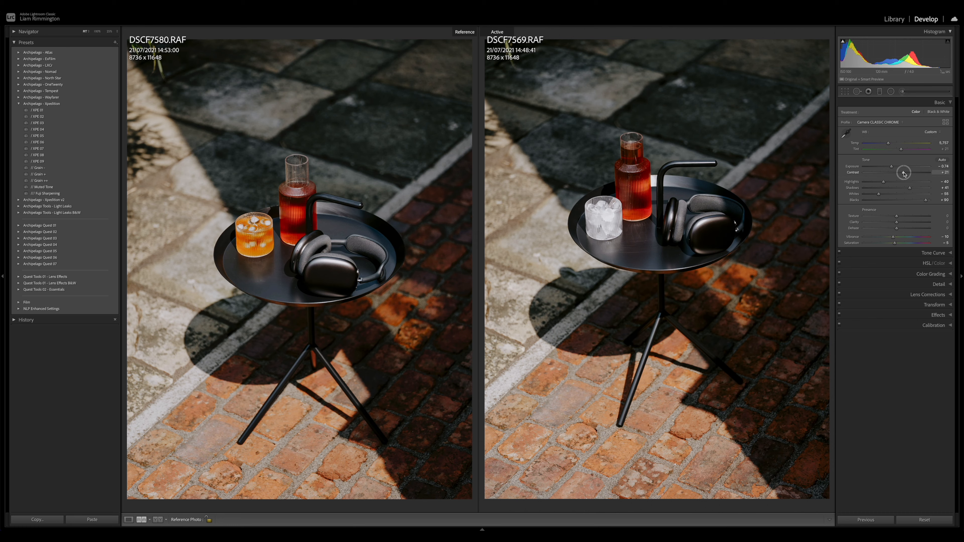
{"action": "left_click_drag", "start_coordinate": [903, 172], "coordinate": [908, 173]}
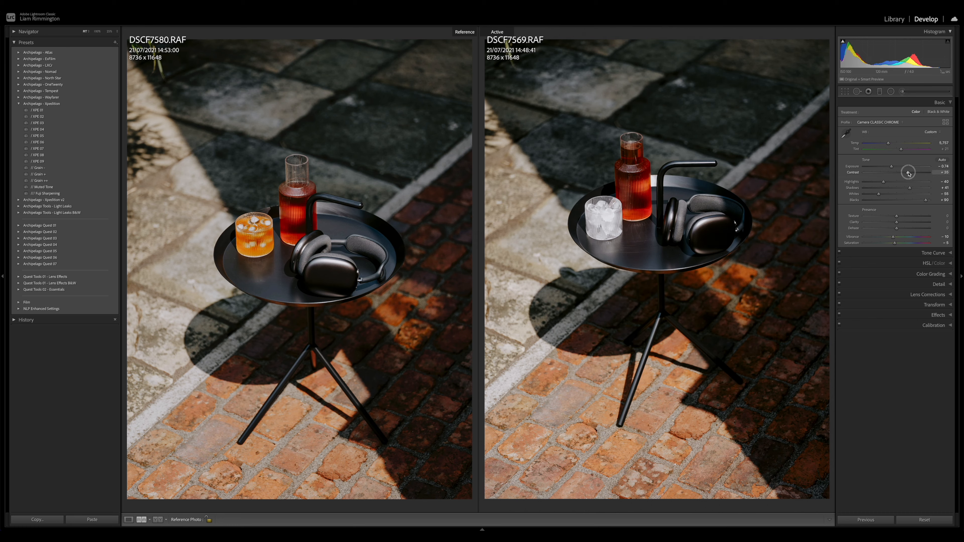